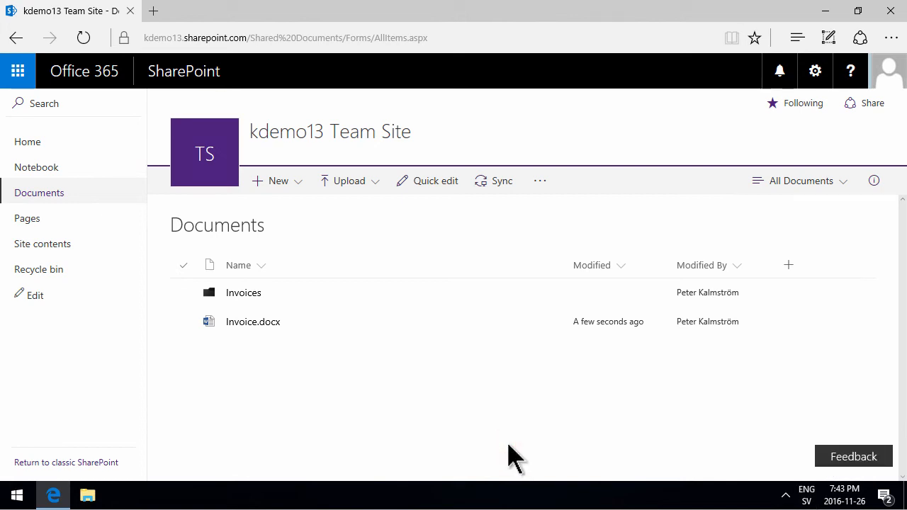
pyautogui.moveTo(305, 361)
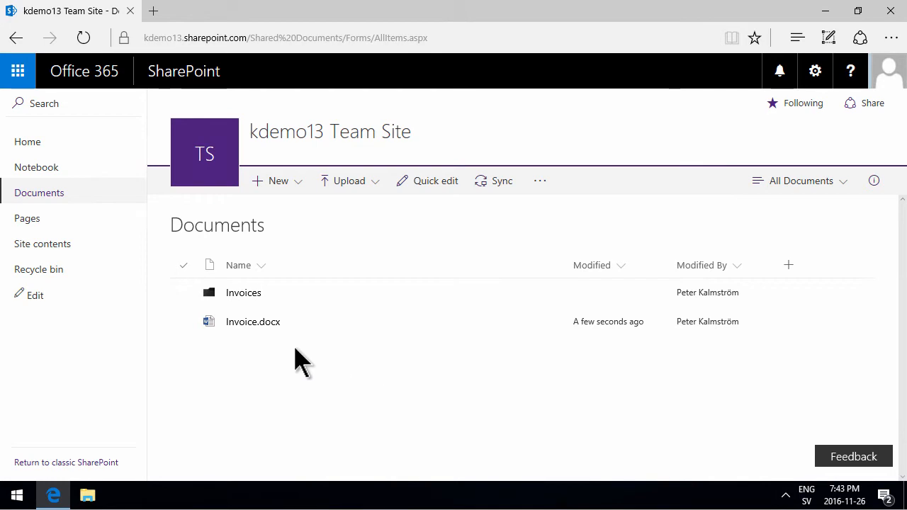
pyautogui.moveTo(269, 369)
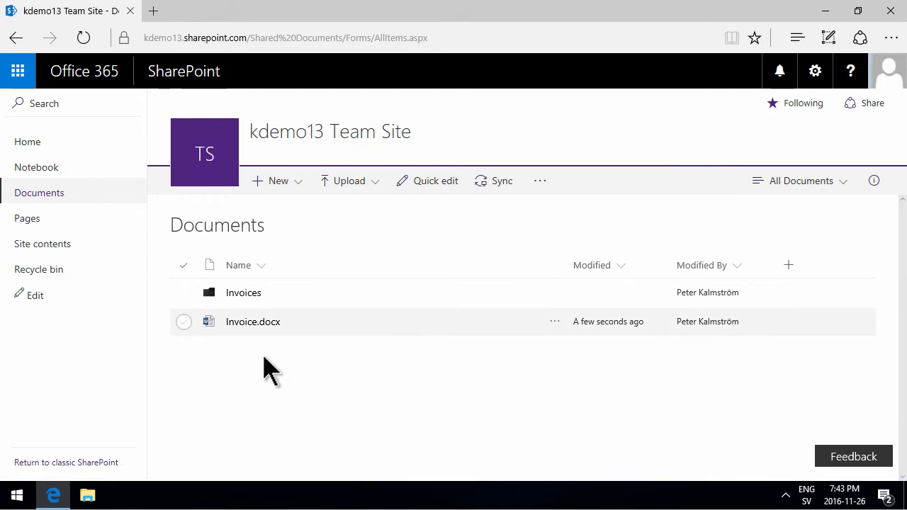
pyautogui.moveTo(184, 475)
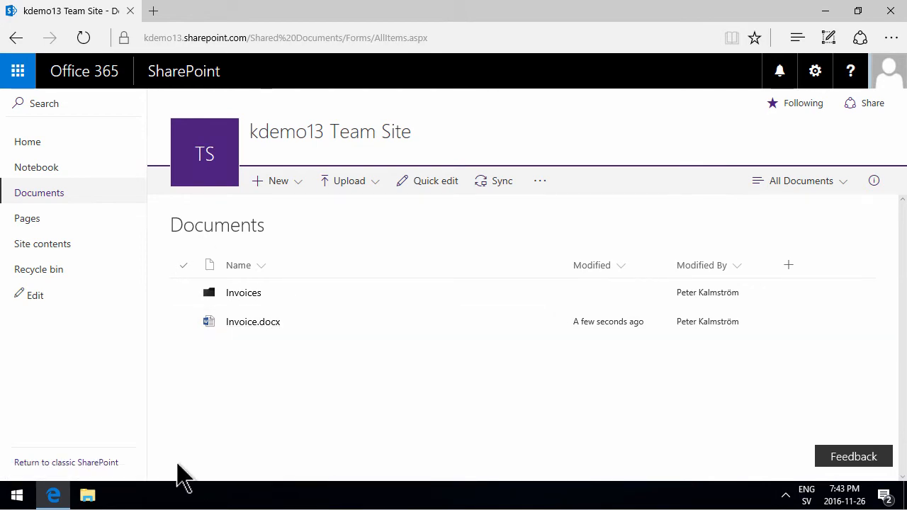
pyautogui.moveTo(195, 460)
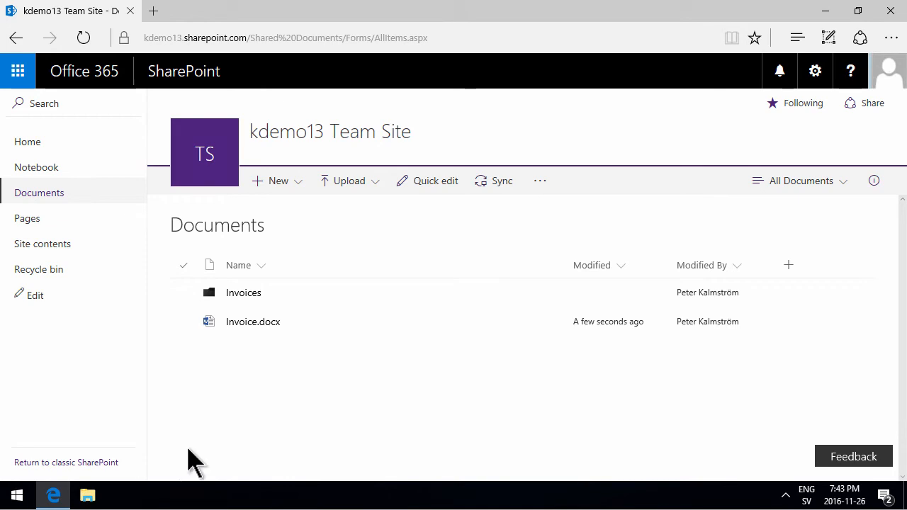
pyautogui.moveTo(252, 321)
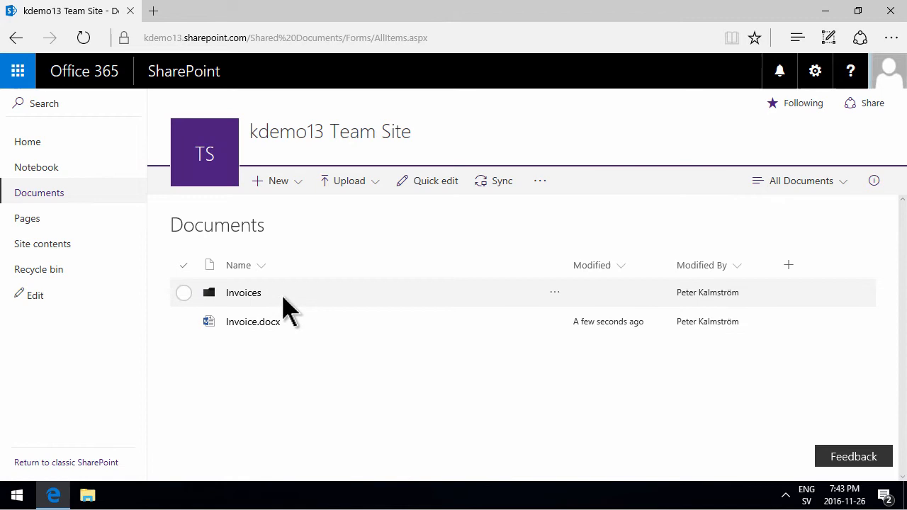
pyautogui.moveTo(252, 321)
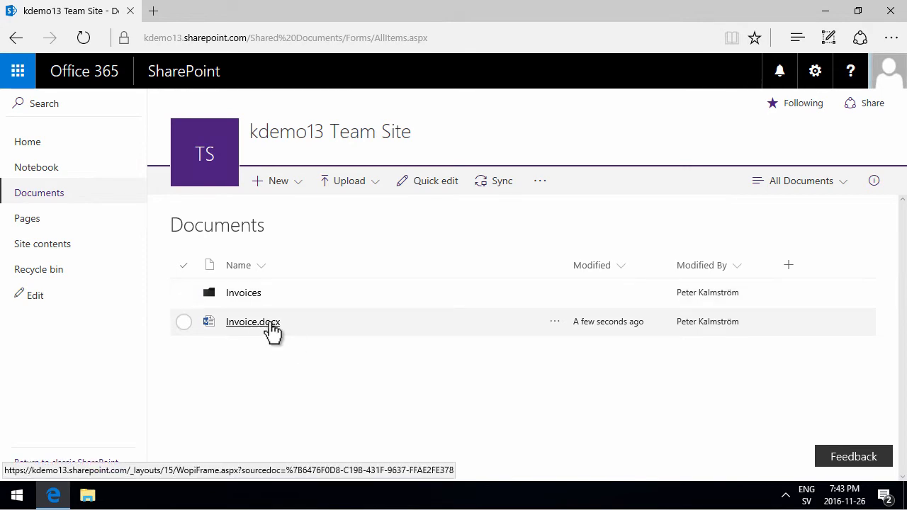
pyautogui.moveTo(191, 333)
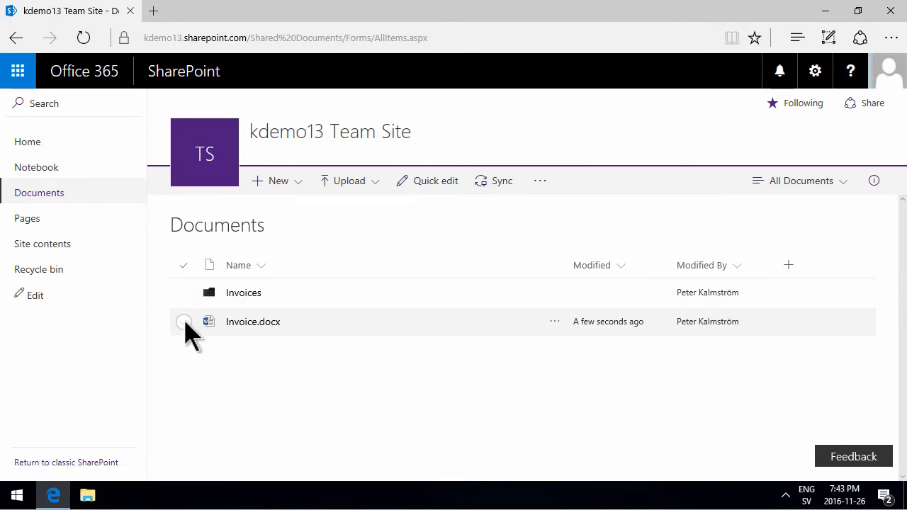
# - Bring up the Move to destination pane for Invoice.docx from its actions menu
pyautogui.click(183, 322)
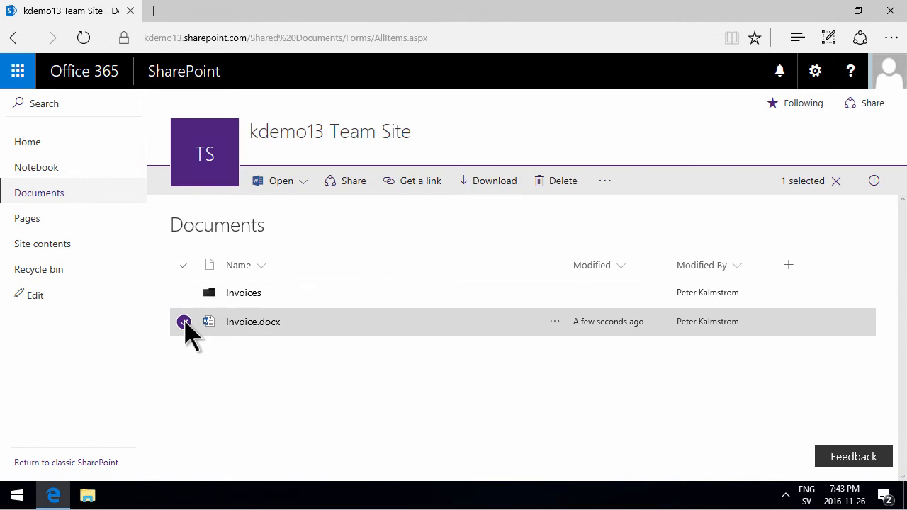
pyautogui.moveTo(253, 322)
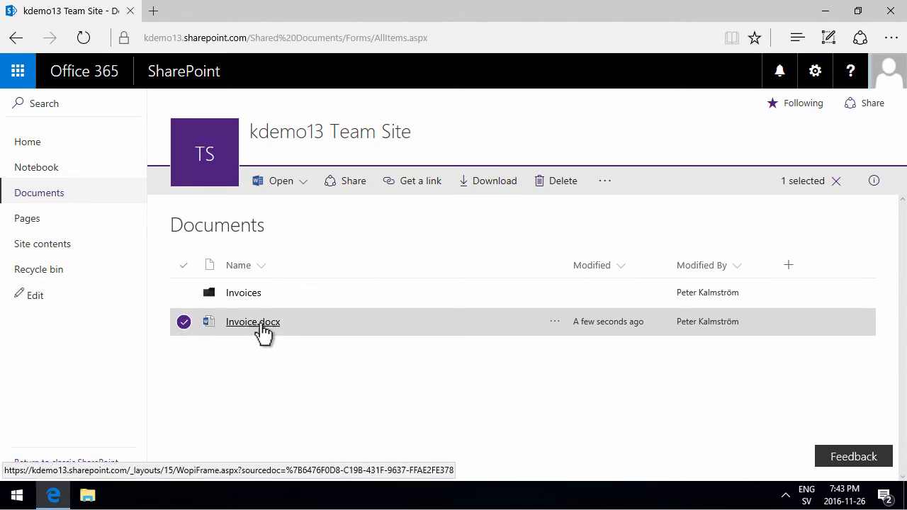
pyautogui.click(605, 181)
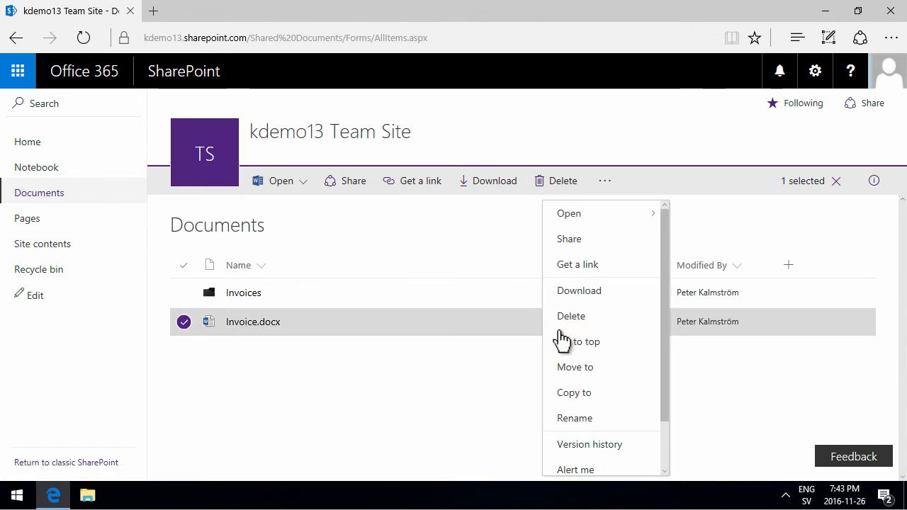
pyautogui.click(574, 367)
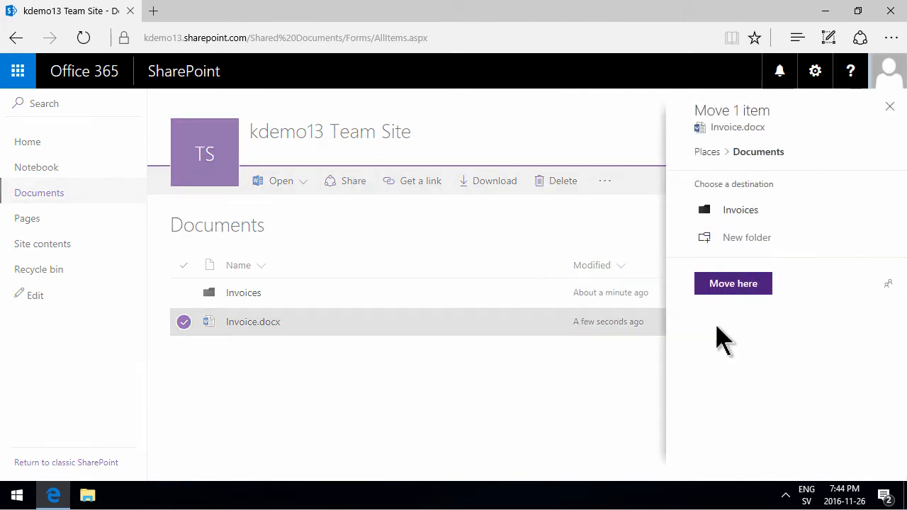
# - Browse the destinations into Invoices and 2017, then back up through Invoices to Documents
pyautogui.click(740, 209)
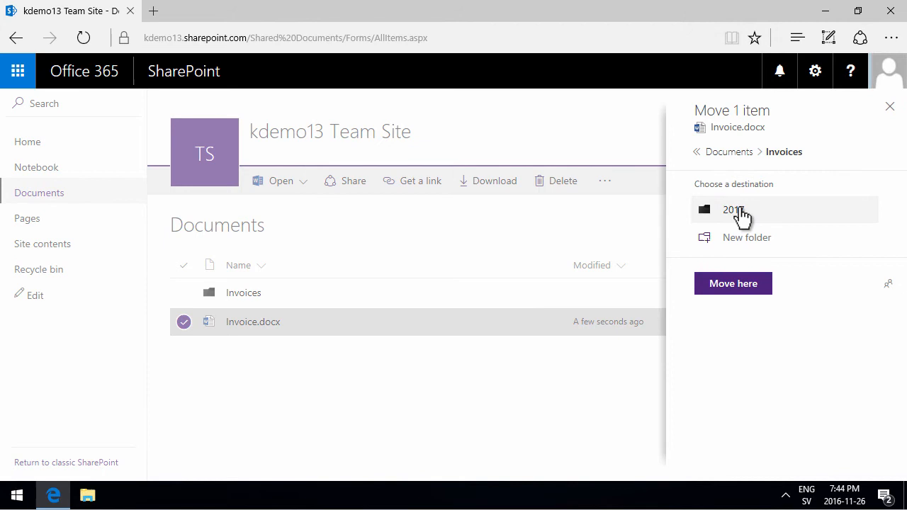
pyautogui.click(733, 209)
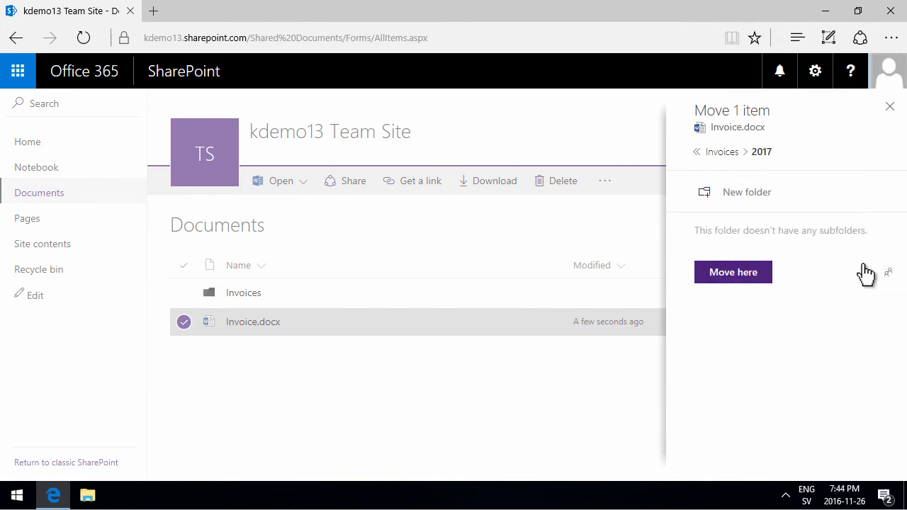
pyautogui.click(722, 152)
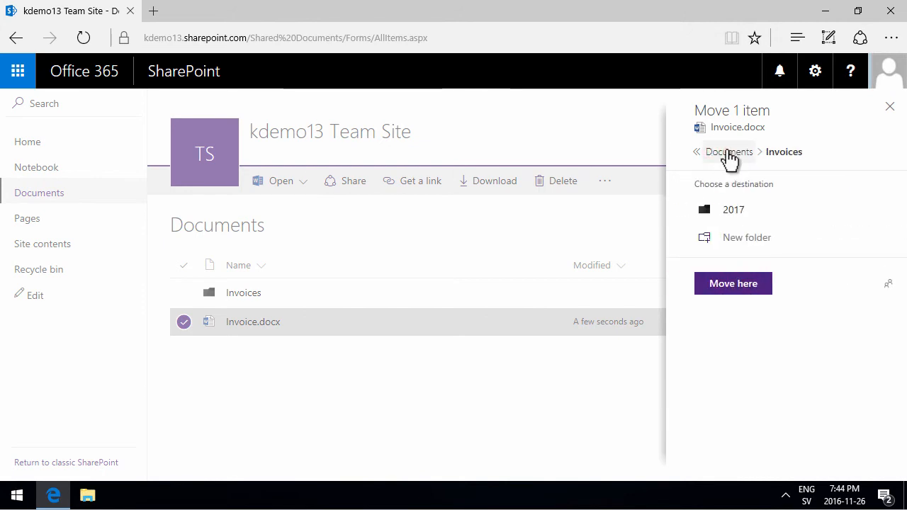
pyautogui.click(729, 152)
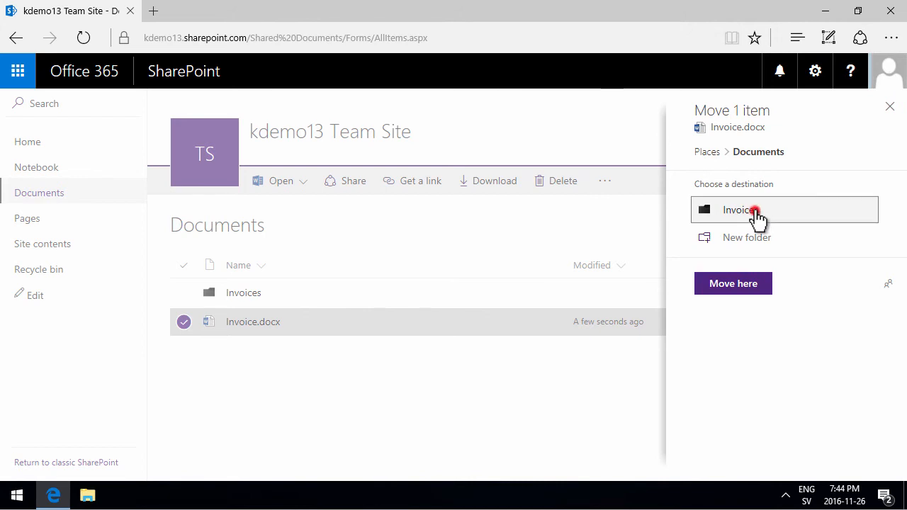
# - Drag Invoice.docx onto the Invoices folder so it leaves the Documents root
pyautogui.click(741, 209)
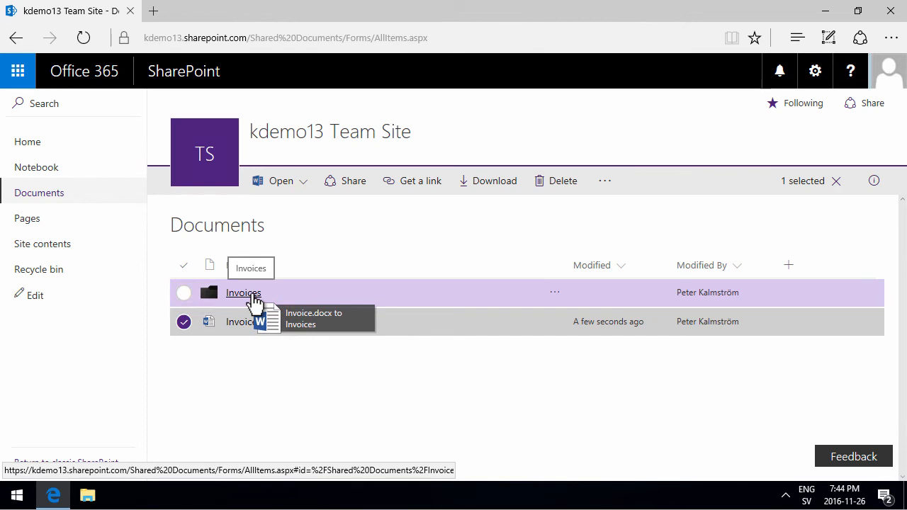
pyautogui.moveTo(241, 321); pyautogui.dragTo(243, 293)
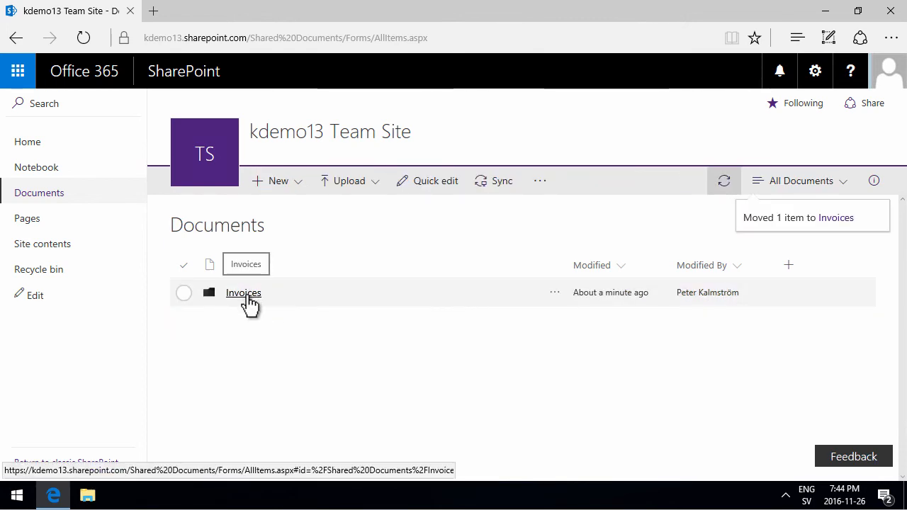
# - Enter Invoices then 2017 and select Invoice.docx inside the 2017 folder
pyautogui.click(243, 293)
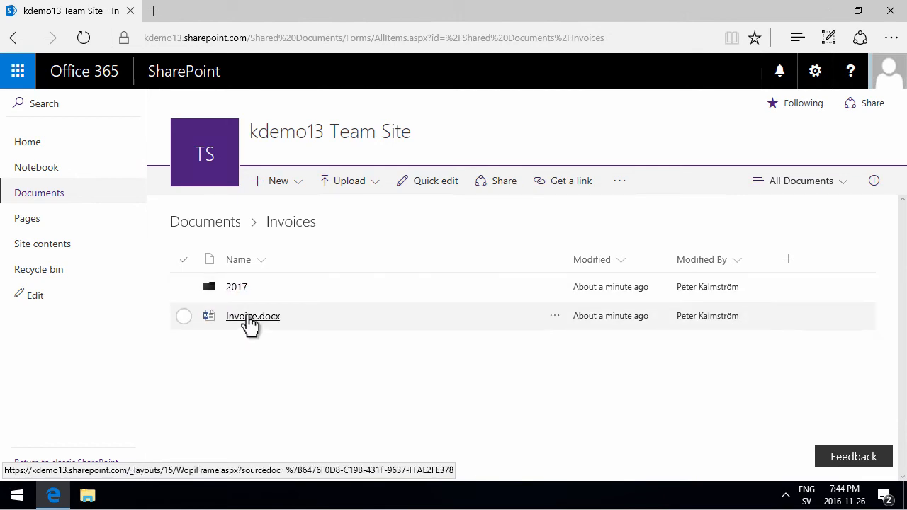
pyautogui.click(183, 316)
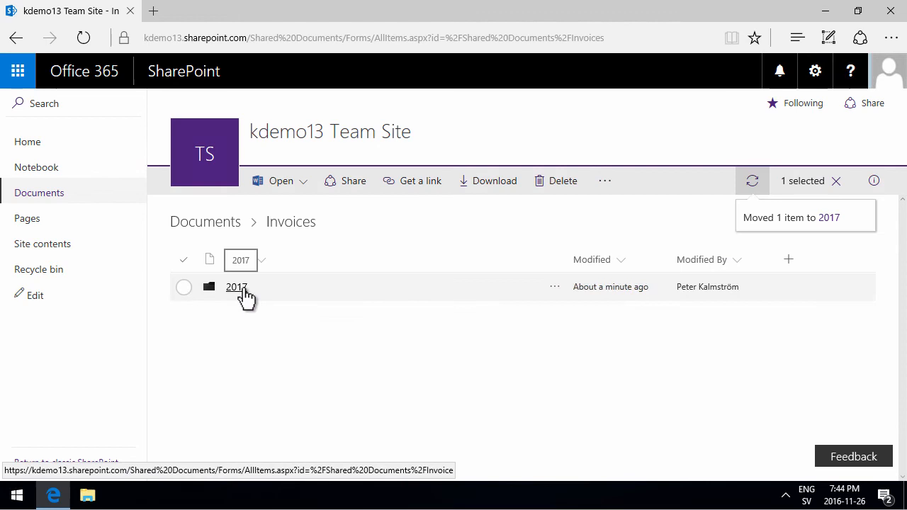
pyautogui.click(183, 287)
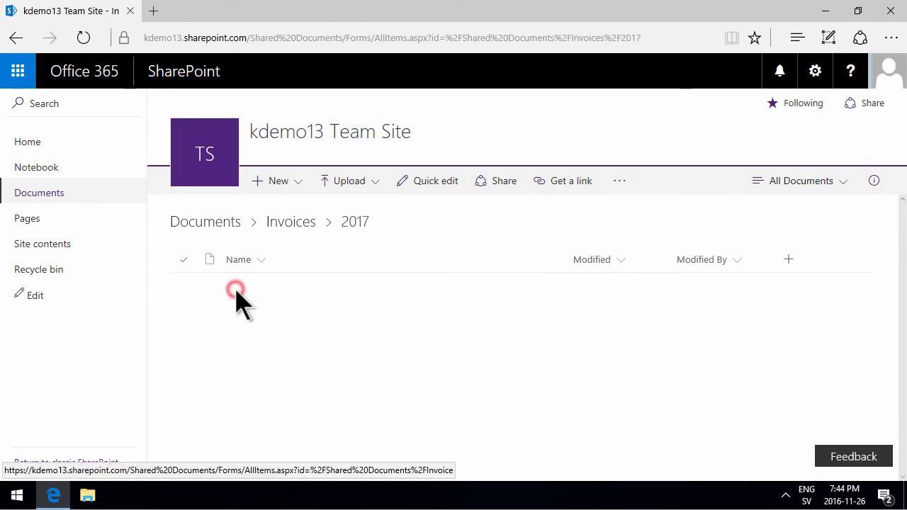
pyautogui.click(184, 287)
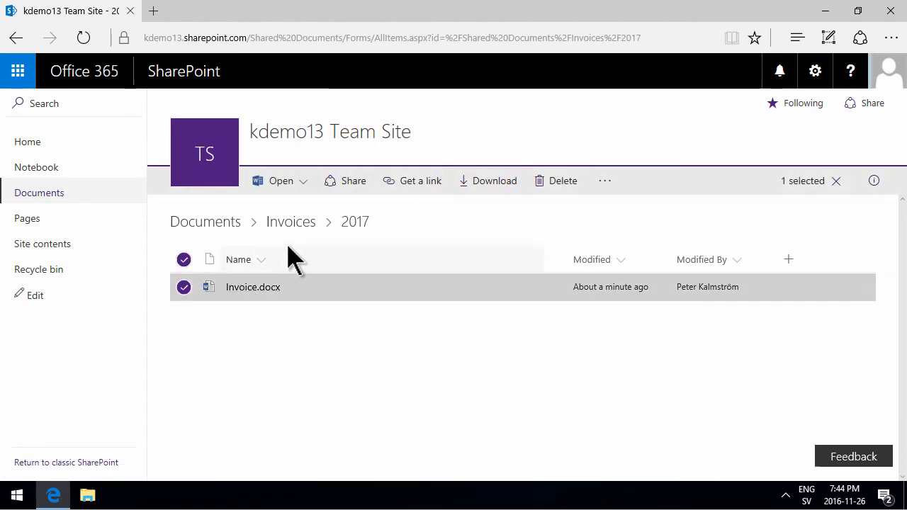
pyautogui.moveTo(355, 224)
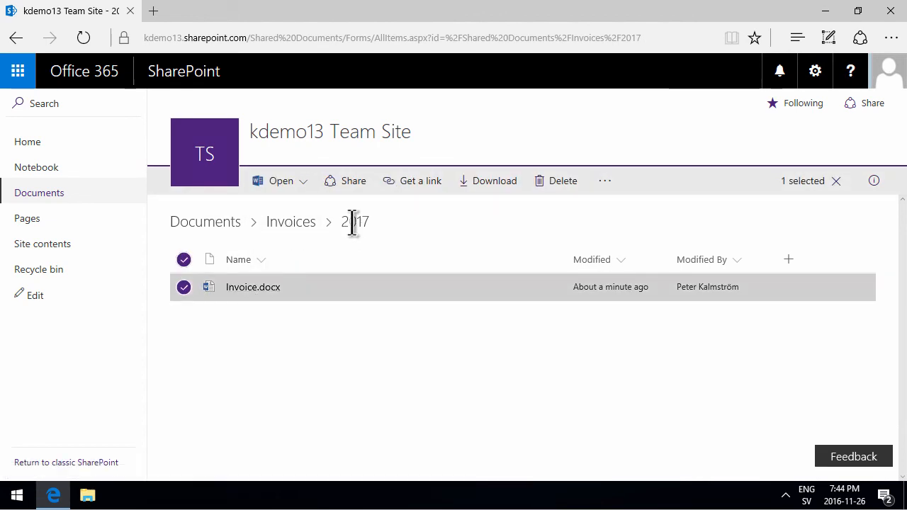
pyautogui.moveTo(291, 222)
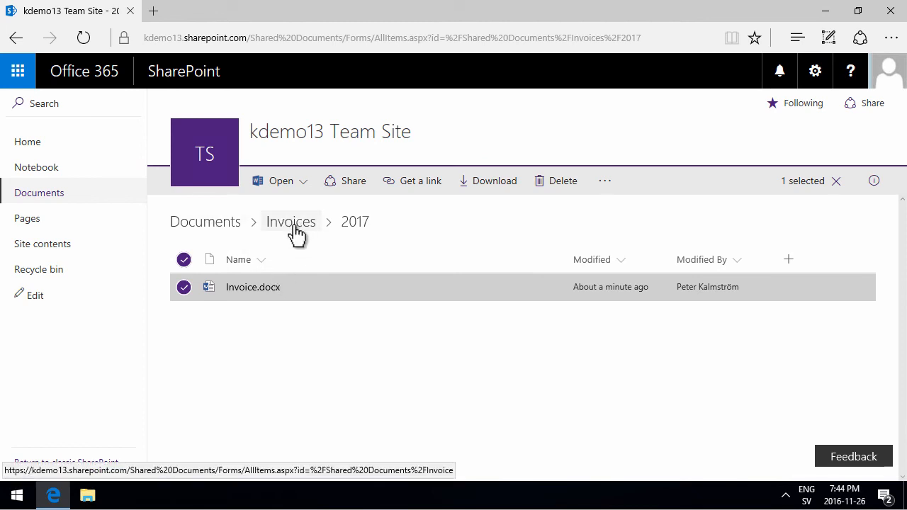
pyautogui.moveTo(253, 287)
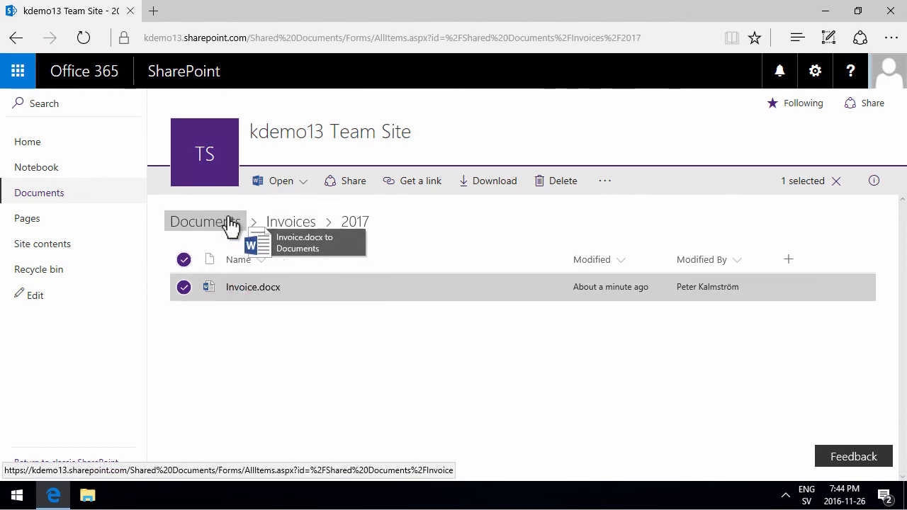
pyautogui.moveTo(205, 221)
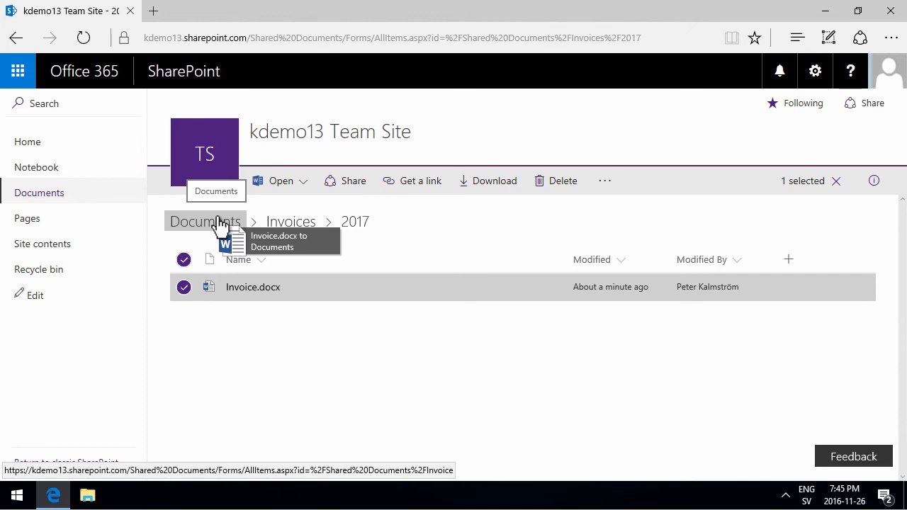
pyautogui.moveTo(290, 222)
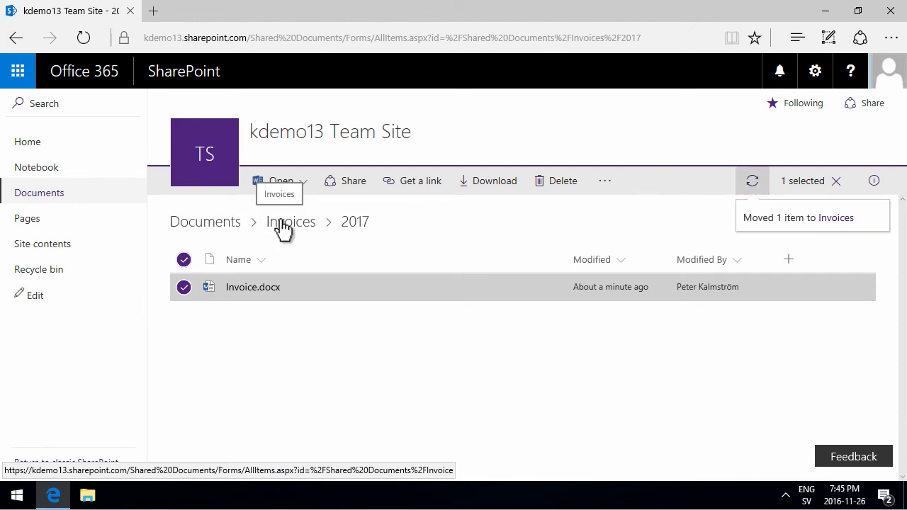
# - Return to Invoices, select Invoice.docx, then reopen 2017 and select the moved file there
pyautogui.click(290, 221)
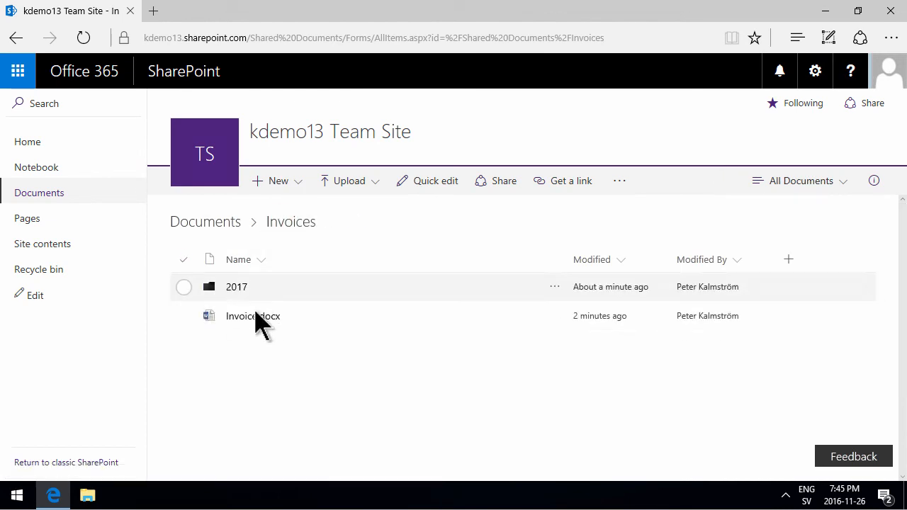
pyautogui.click(184, 316)
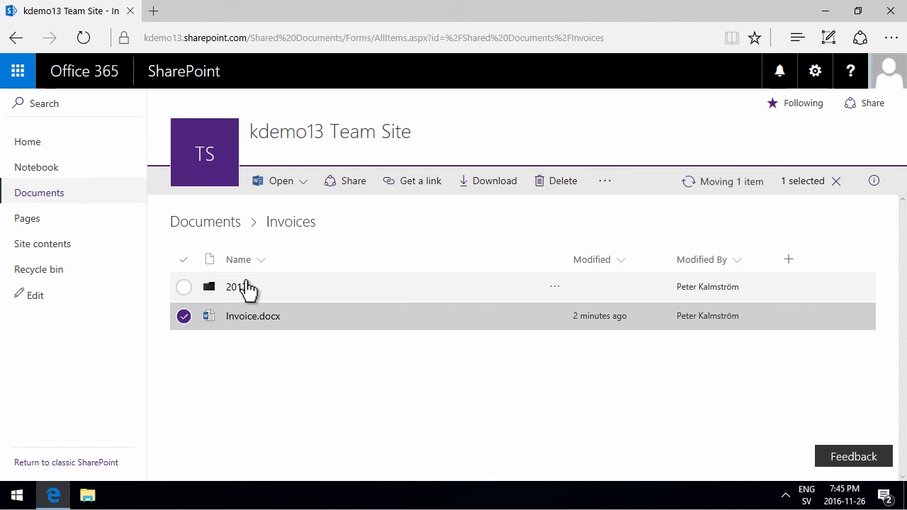
pyautogui.click(232, 286)
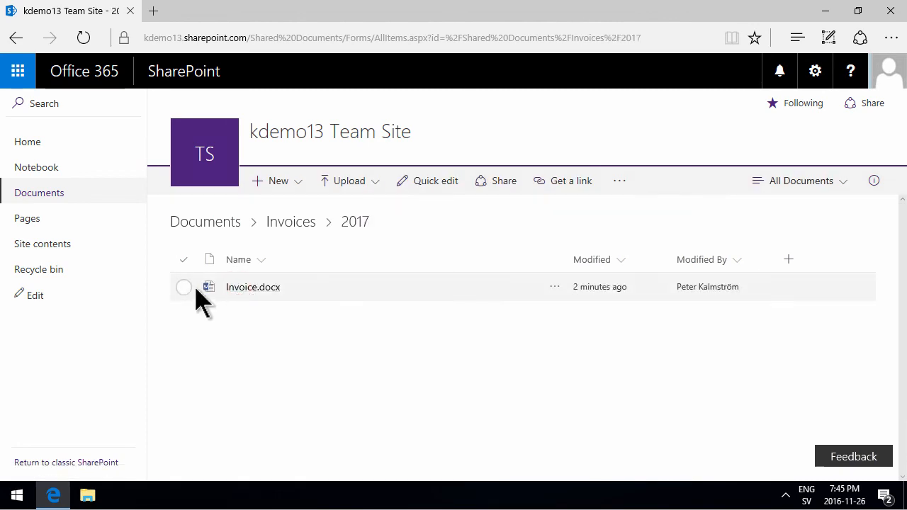
pyautogui.click(183, 287)
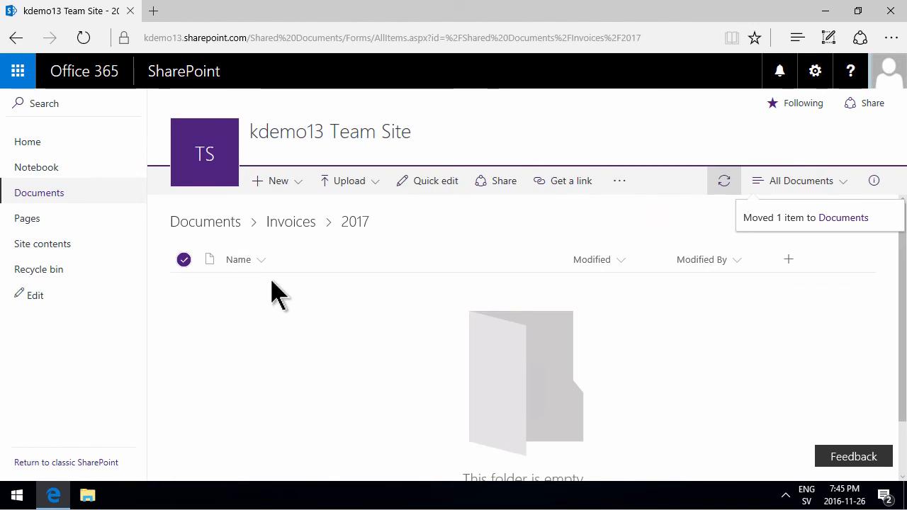
pyautogui.moveTo(205, 221)
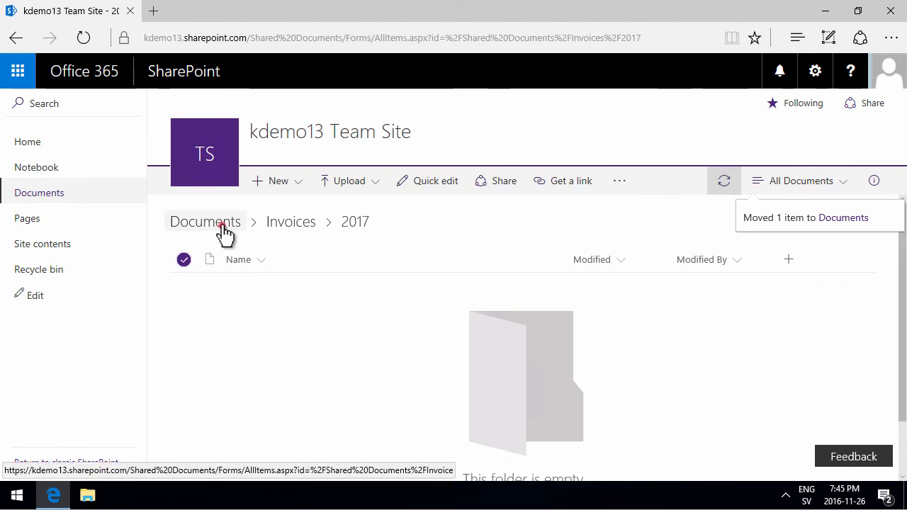
# - Back in Documents, start Move to for Invoice.docx and browse into Invoices as destination
pyautogui.click(205, 221)
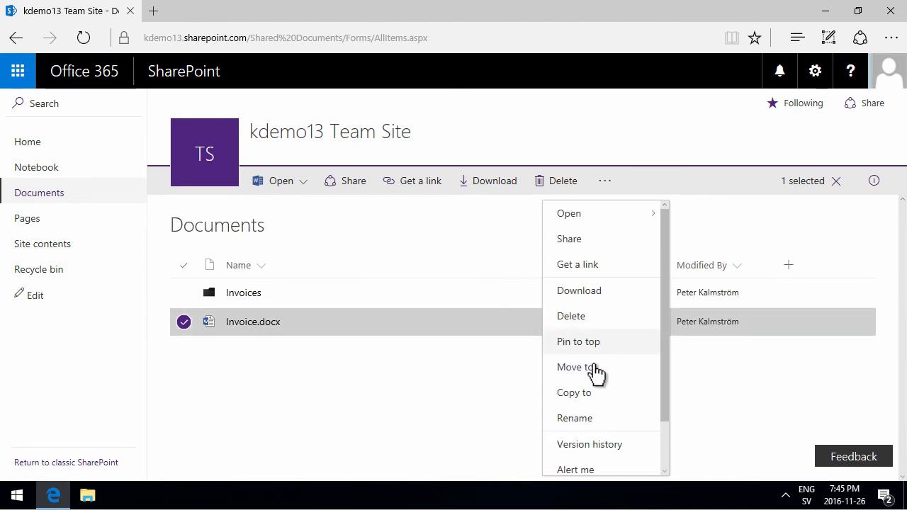
pyautogui.click(575, 367)
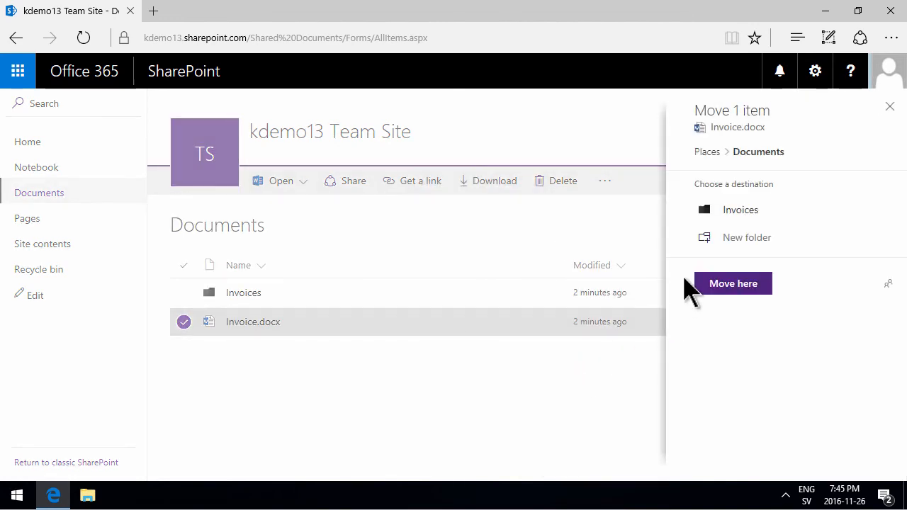
pyautogui.click(740, 209)
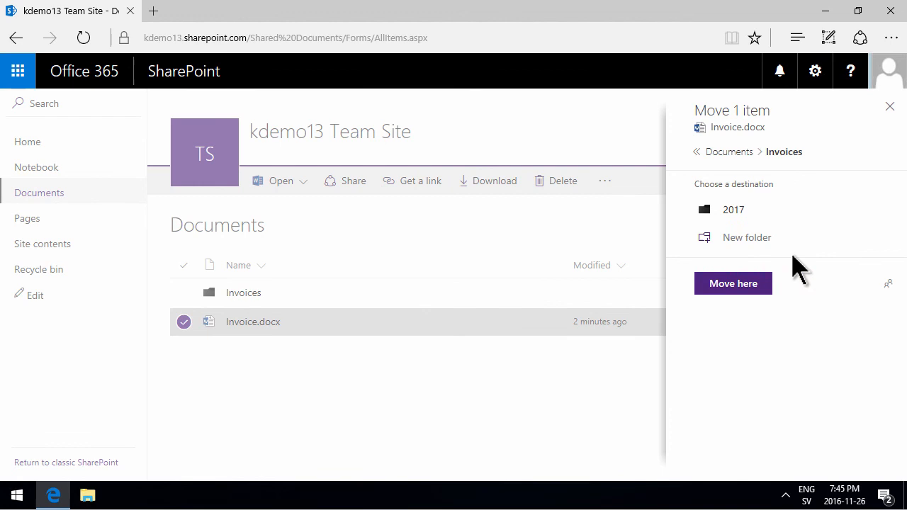
pyautogui.moveTo(854, 134)
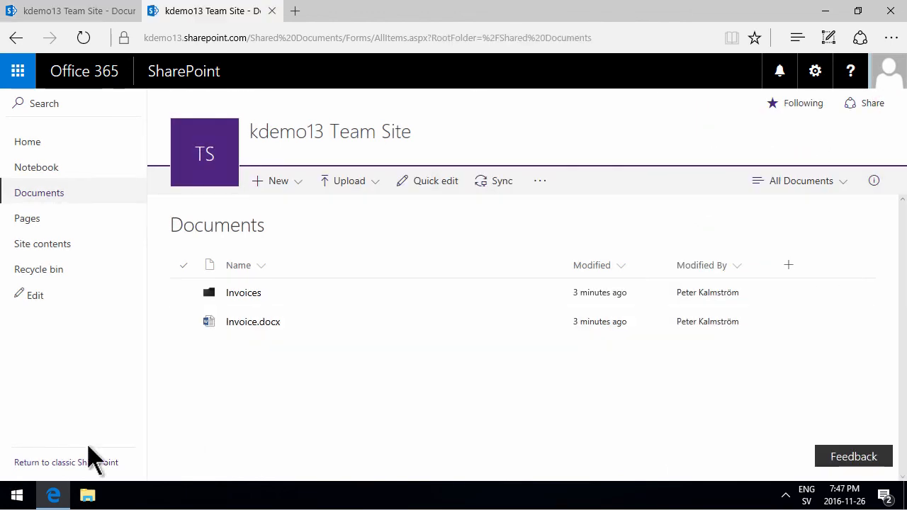
pyautogui.moveTo(78, 469)
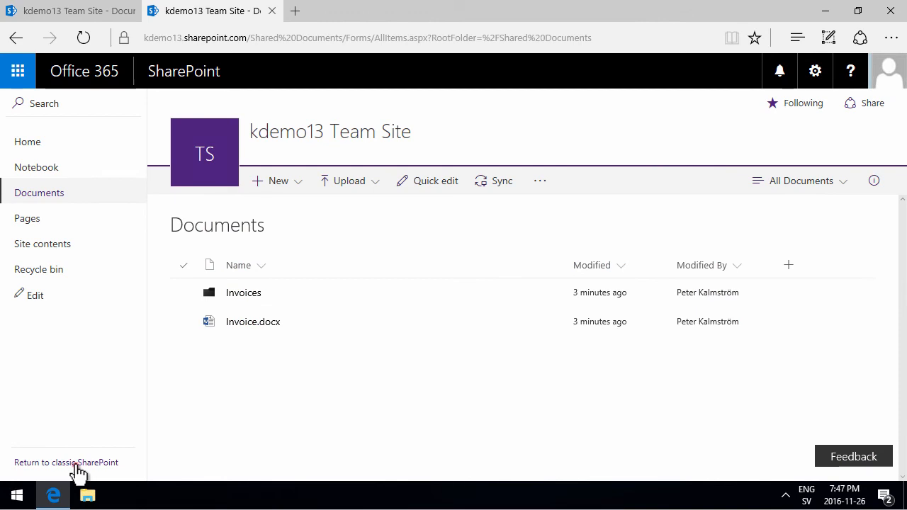